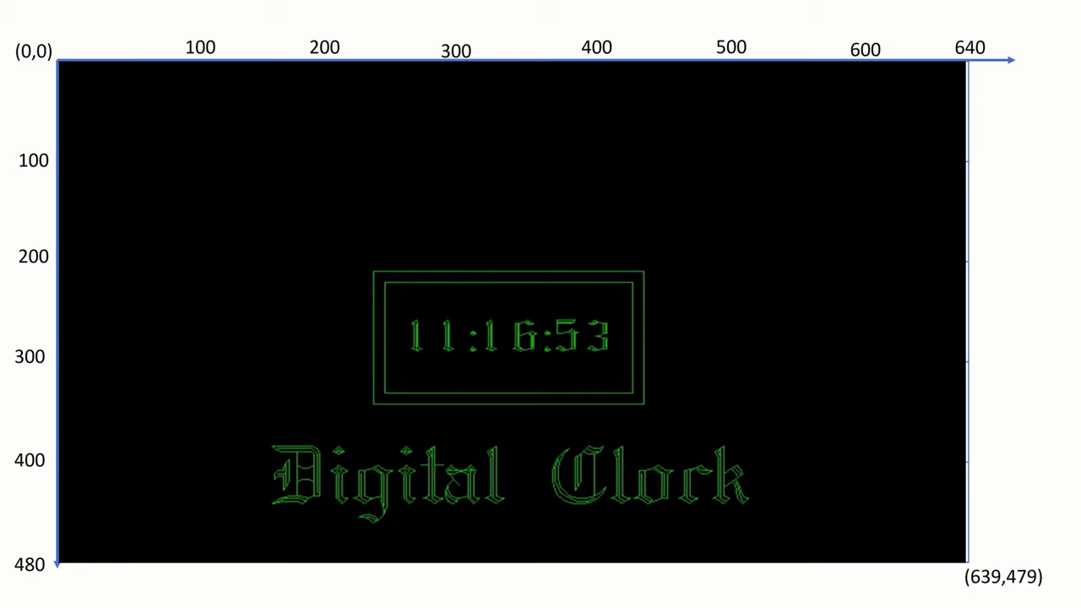
{"action": "mouse_move", "coordinate": [285, 448]}
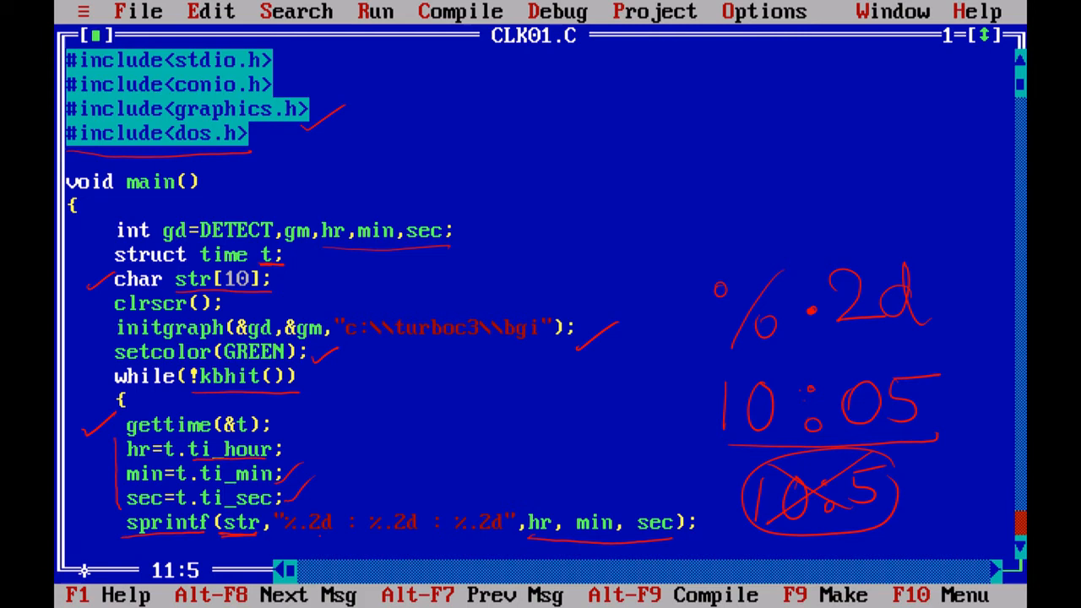
{"action": "scroll", "scroll_direction": "down", "scroll_amount": 3}
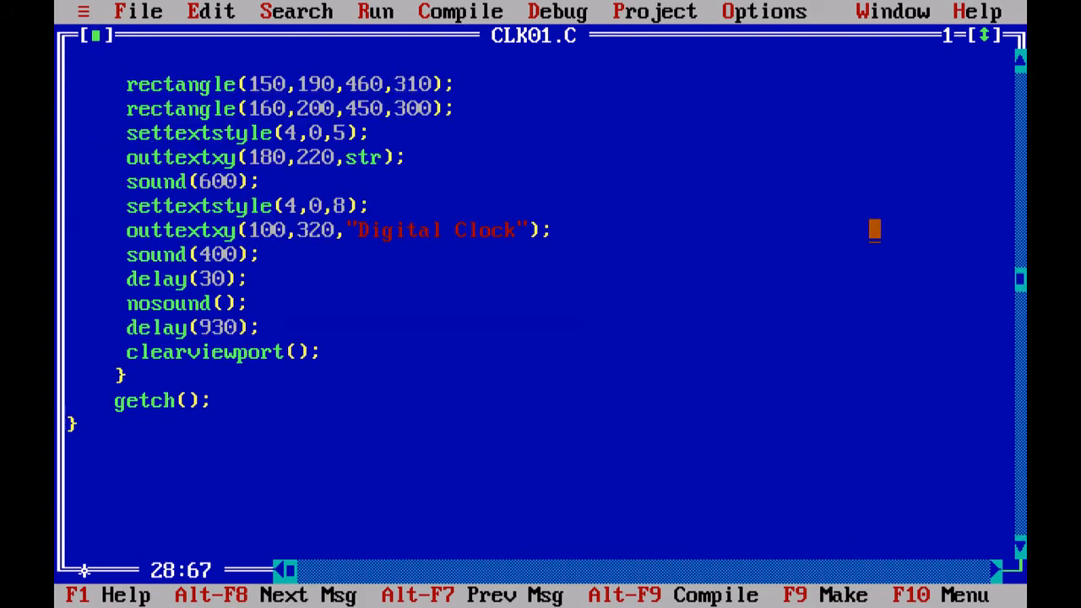
{"action": "mouse_move", "coordinate": [623, 251]}
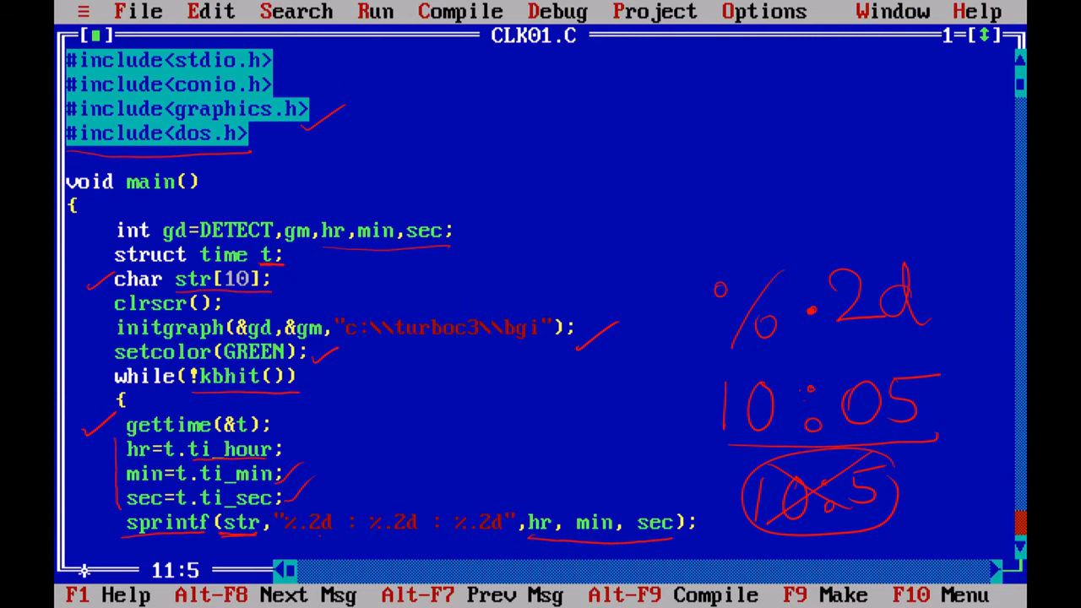
{"action": "scroll", "scroll_direction": "down", "scroll_amount": 3}
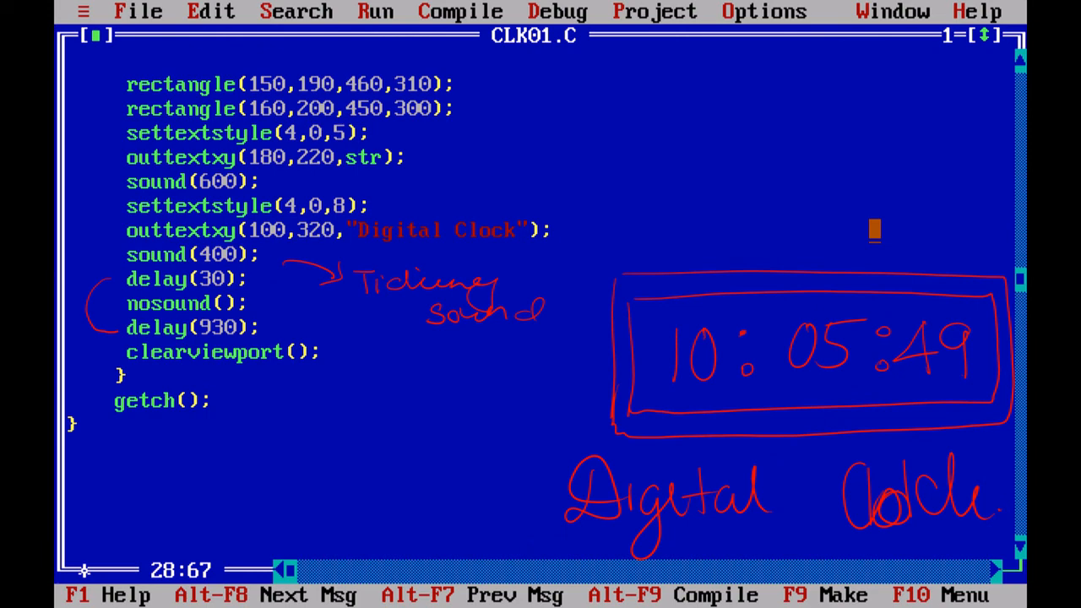